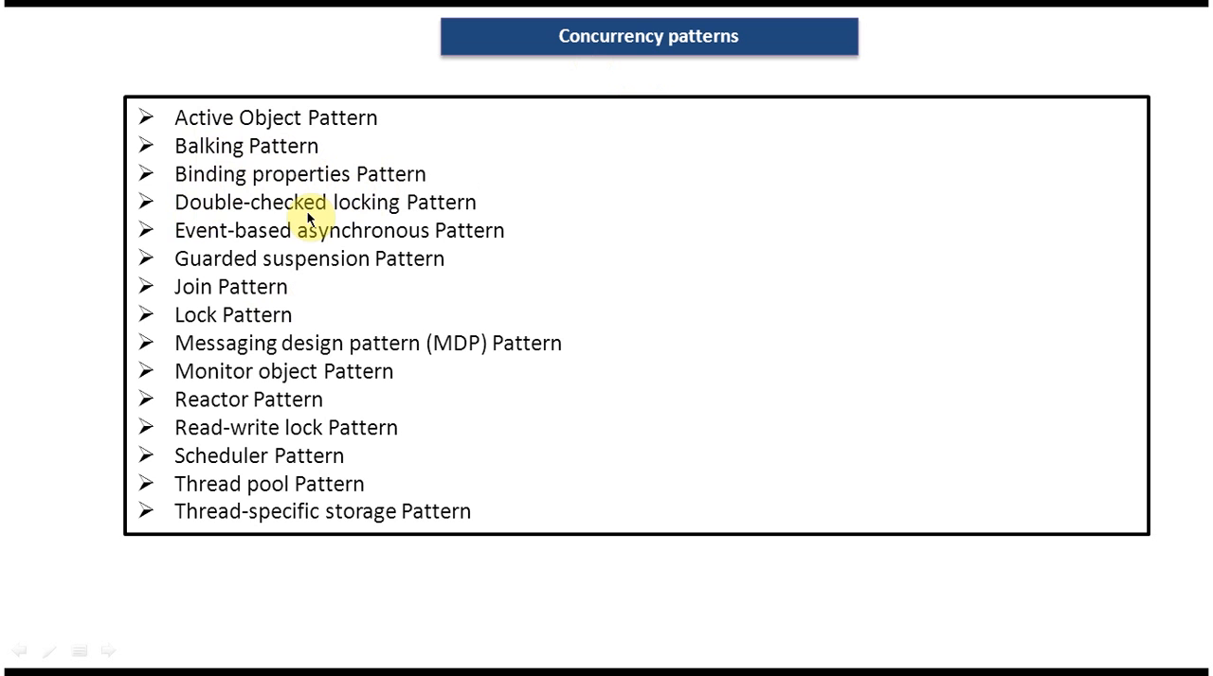
mouse_move(353, 442)
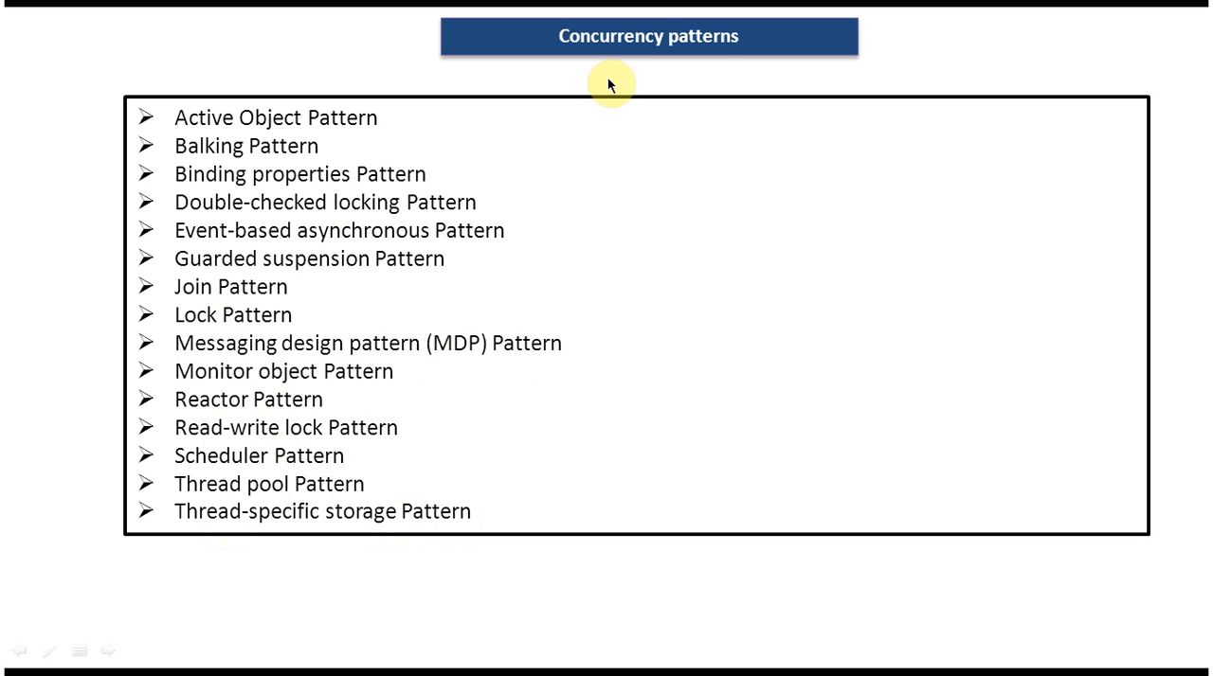
mouse_move(571, 364)
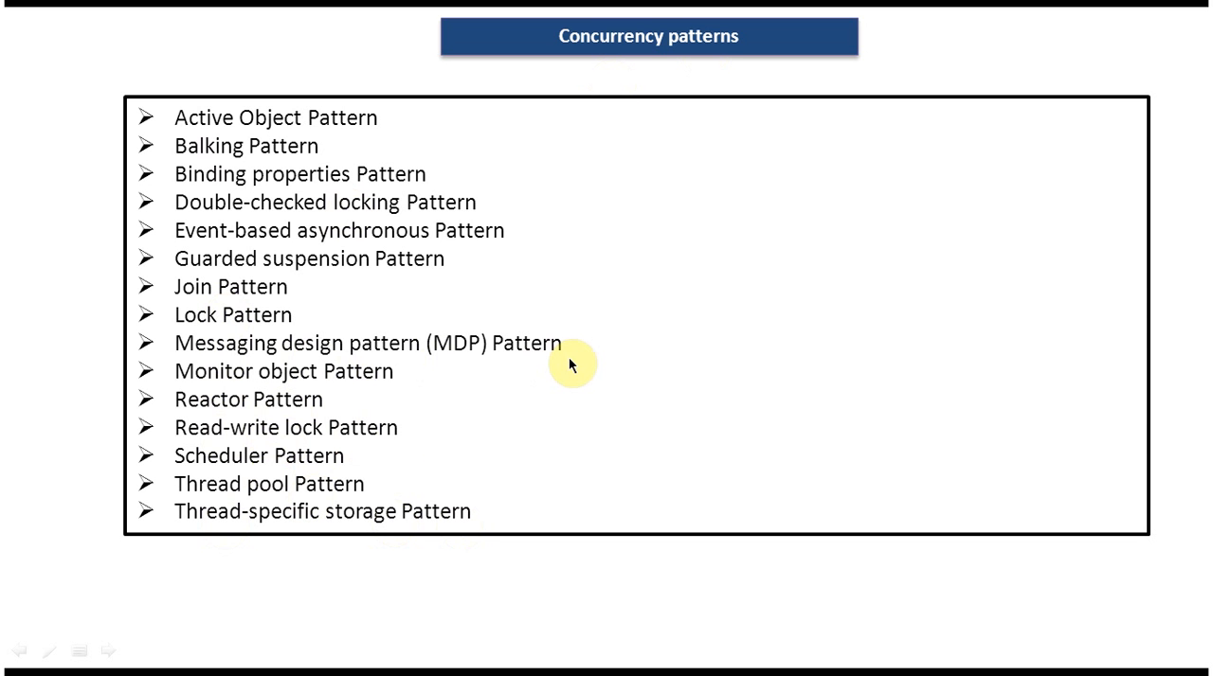